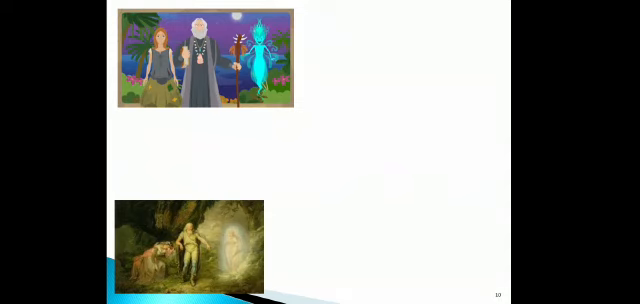
# Step: Advance the slideshow to slide 11 showing the two tropical island character scenes
pyautogui.press('Right')
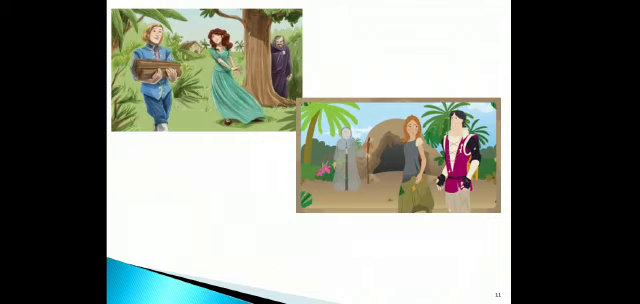